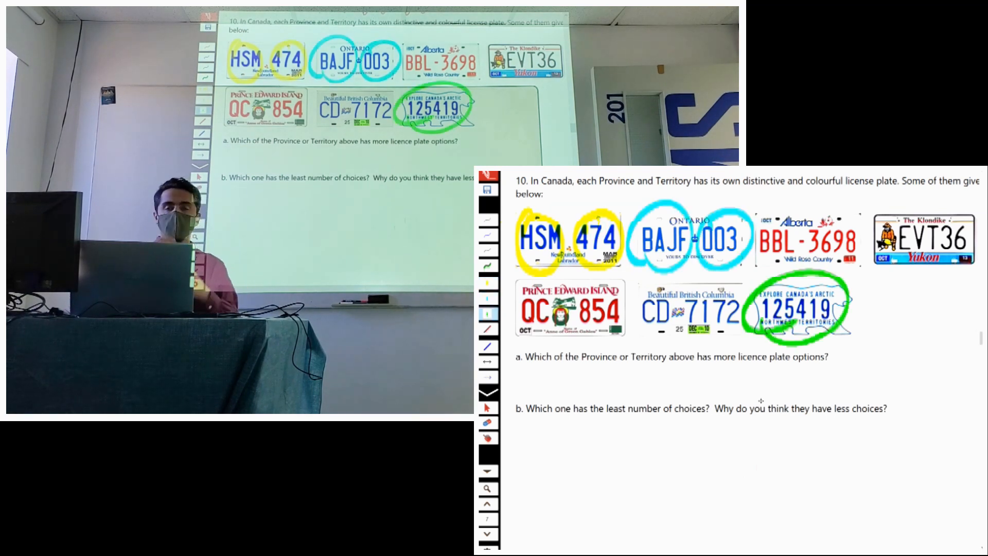
text(NL:)
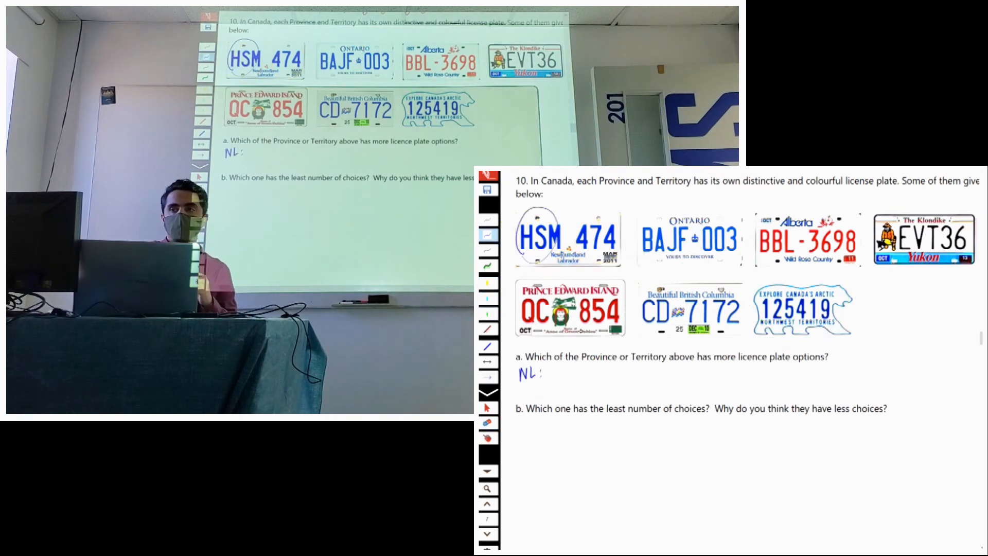